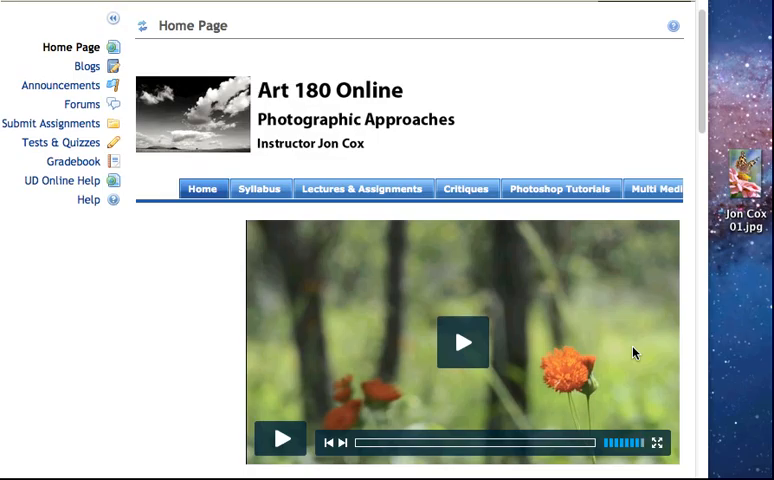
{"action": "mouse_move", "coordinate": [72, 66]}
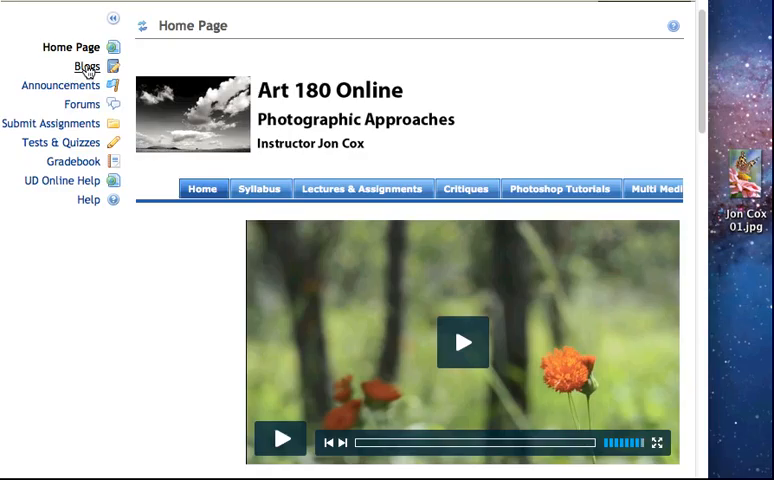
{"action": "left_click", "coordinate": [83, 67]}
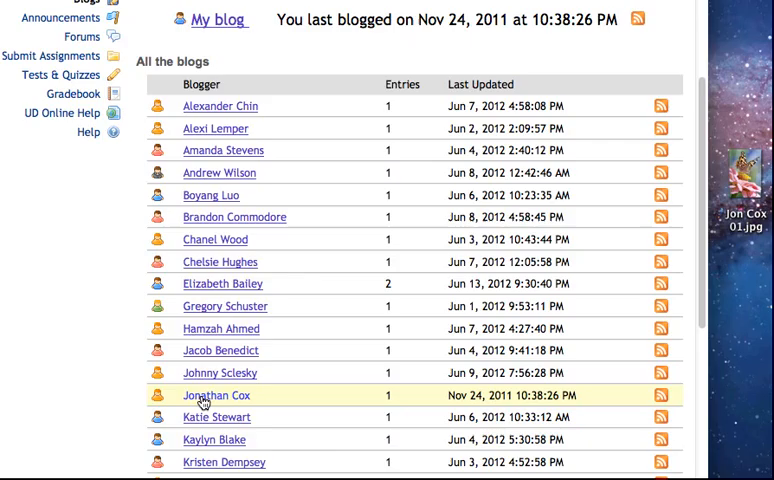
{"action": "left_click", "coordinate": [217, 395]}
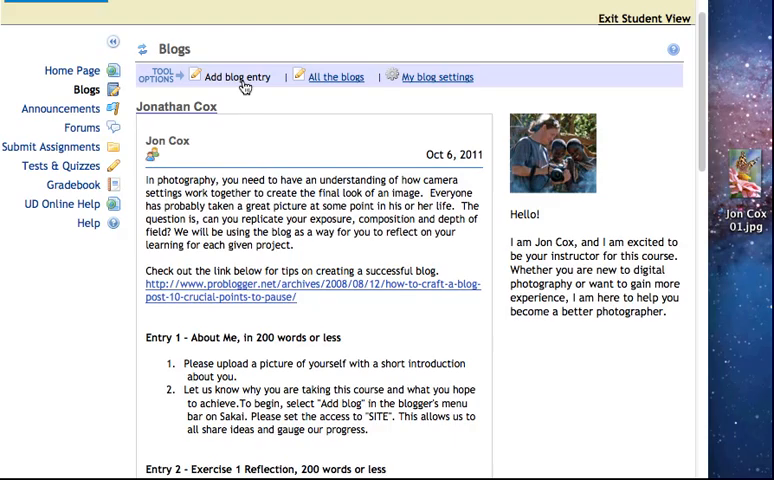
Add a blog entry titled 'Blog 2' reading 'This is my first image of a butterfly.'.
{"action": "left_click", "coordinate": [235, 77]}
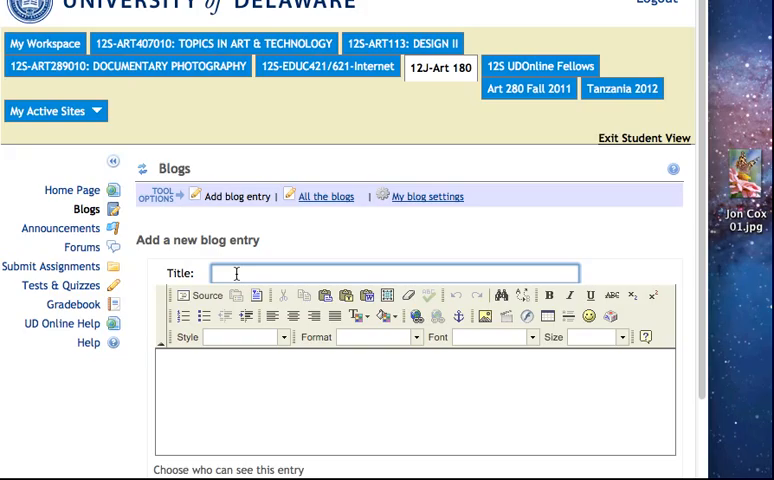
{"action": "type", "text": "Blog 2"}
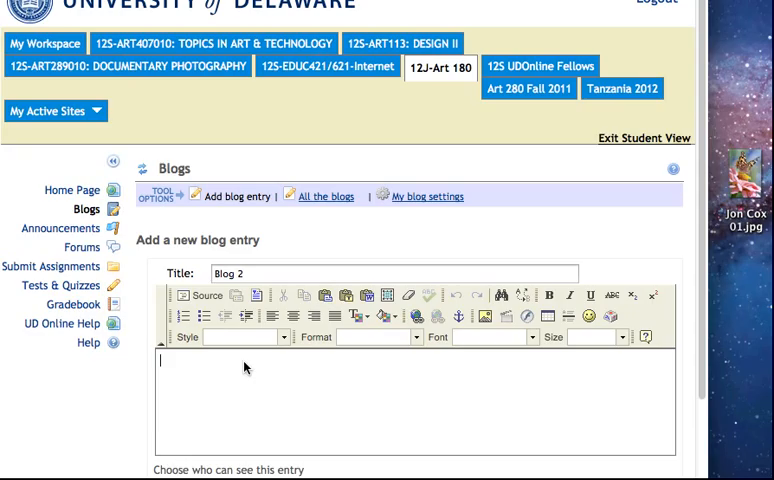
{"action": "type", "text": "This is my first image of a butterfly."}
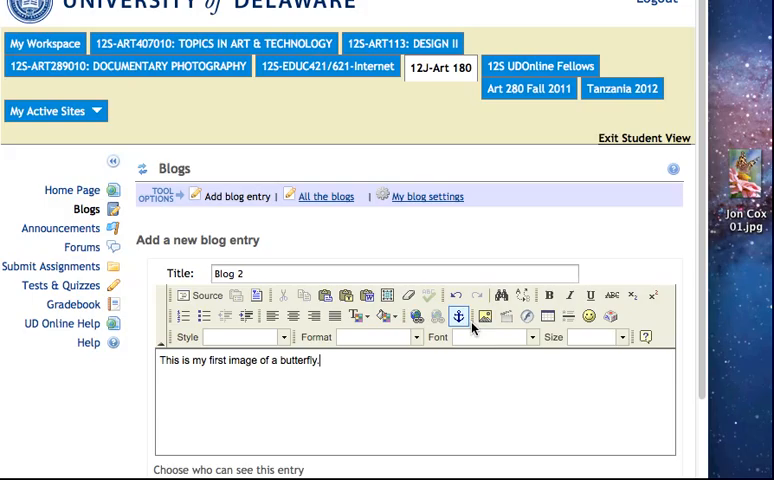
{"action": "mouse_move", "coordinate": [484, 318]}
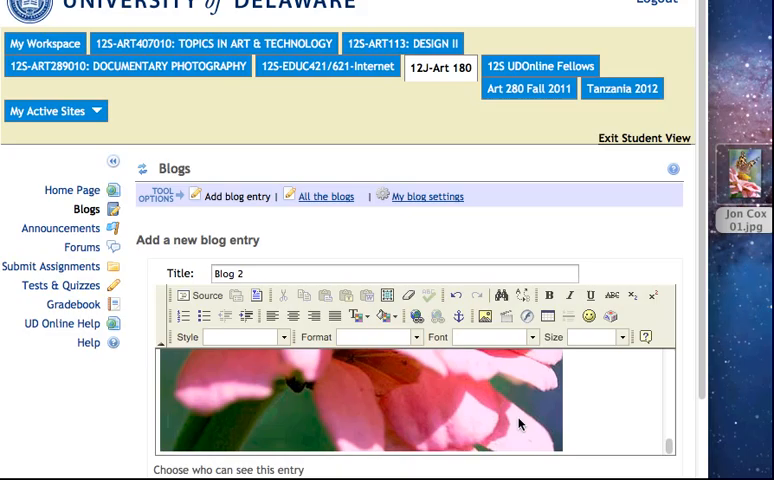
Retype 'This is my first image of a butterfly.' above the embedded butterfly photo.
{"action": "scroll", "scroll_direction": "down", "scroll_amount": 3}
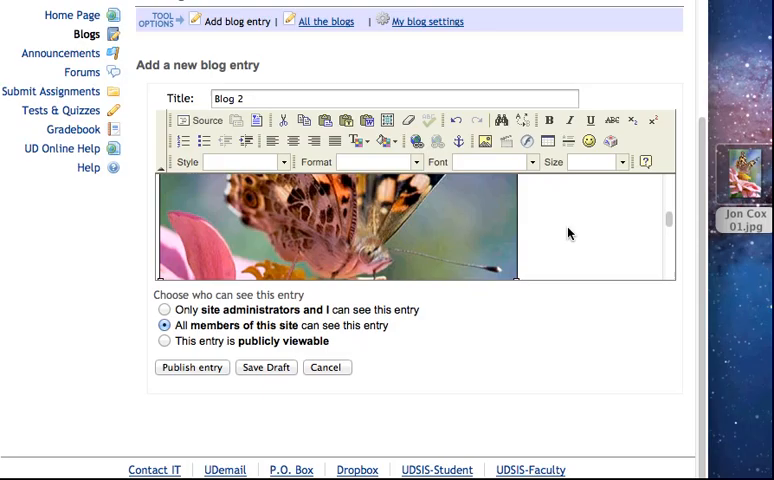
{"action": "type", "text": "This is my first image of a butterfly."}
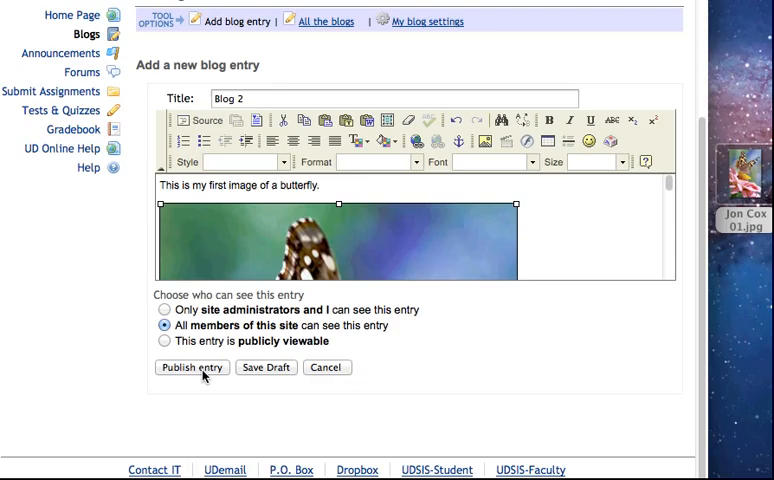